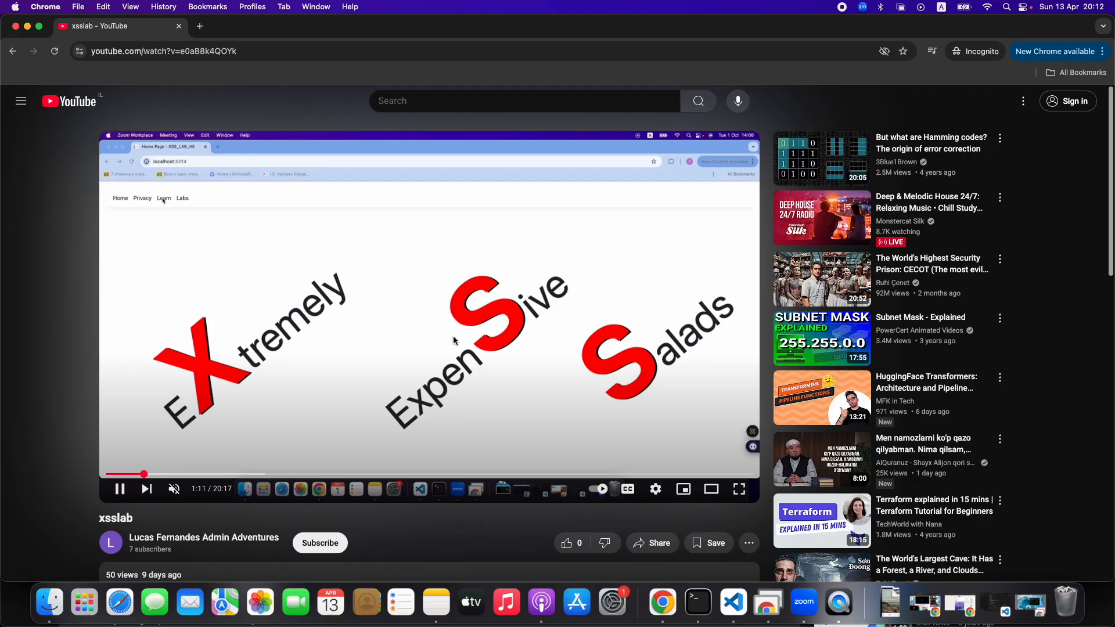
Step: Review the xsslab video's playback speed settings, close them and unmute the video
{"action": "left_click", "coordinate": [163, 198]}
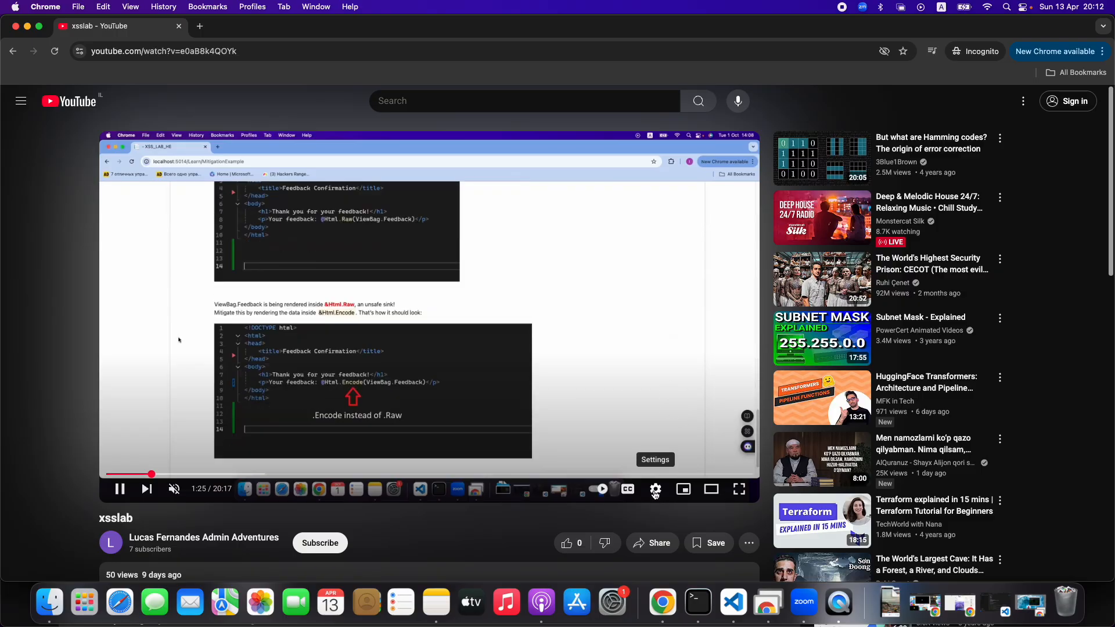
{"action": "left_click", "coordinate": [654, 489]}
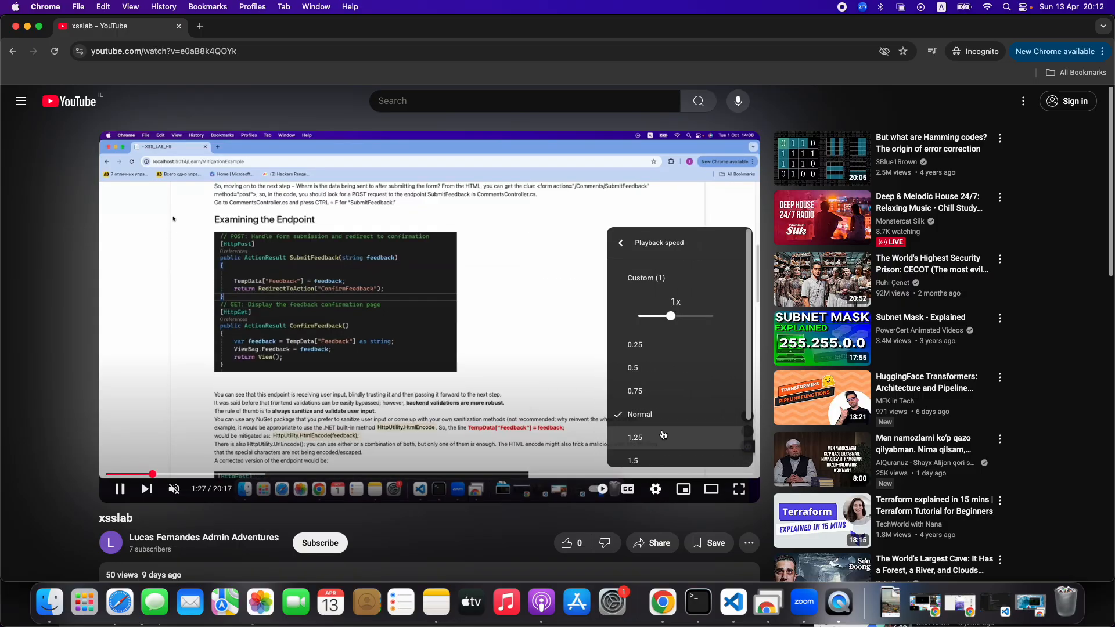
{"action": "left_click", "coordinate": [619, 243]}
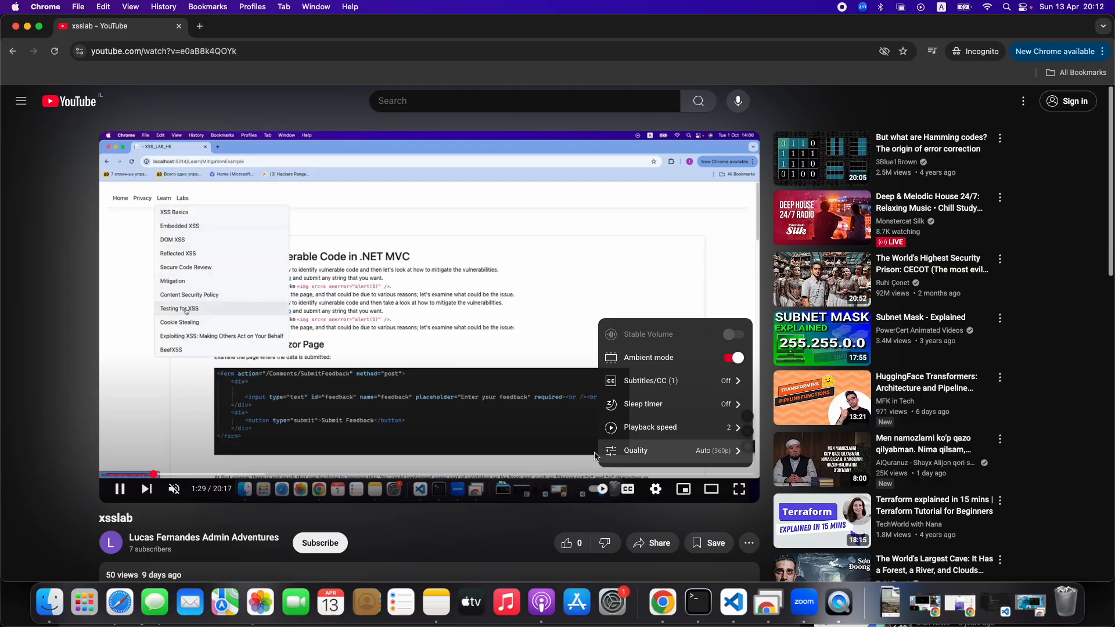
{"action": "left_click", "coordinate": [174, 489]}
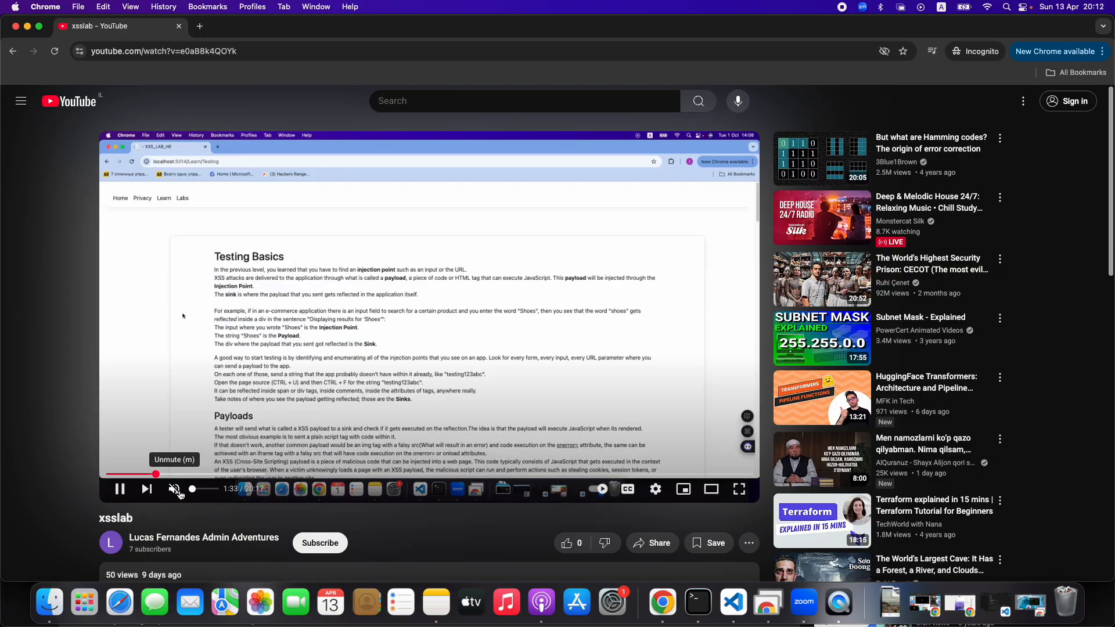
{"action": "left_click", "coordinate": [175, 489]}
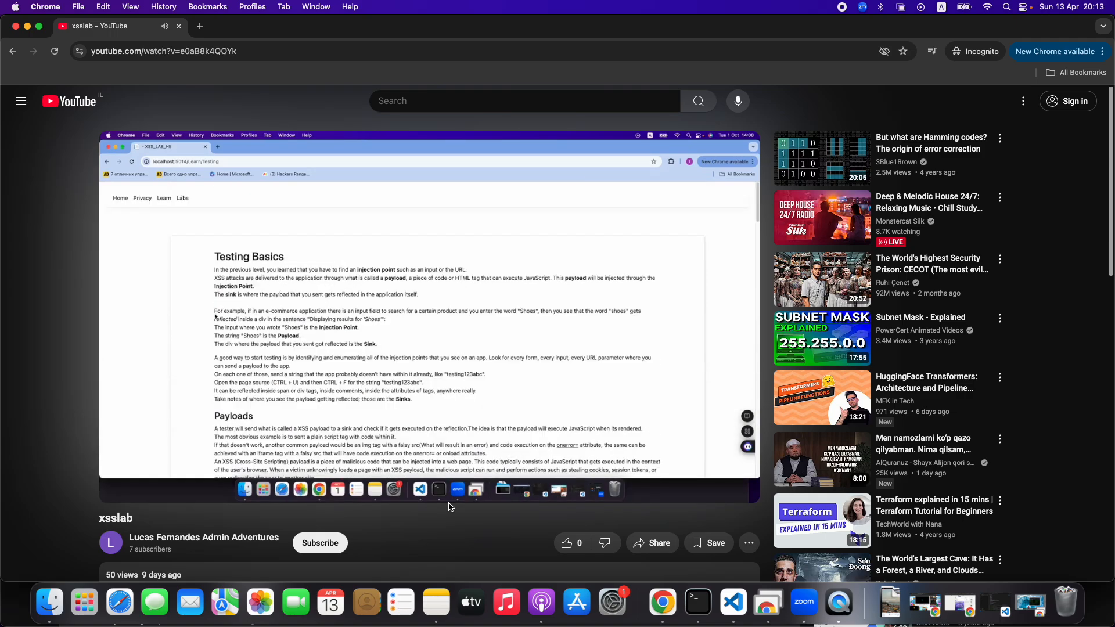
{"action": "mouse_move", "coordinate": [1046, 300]}
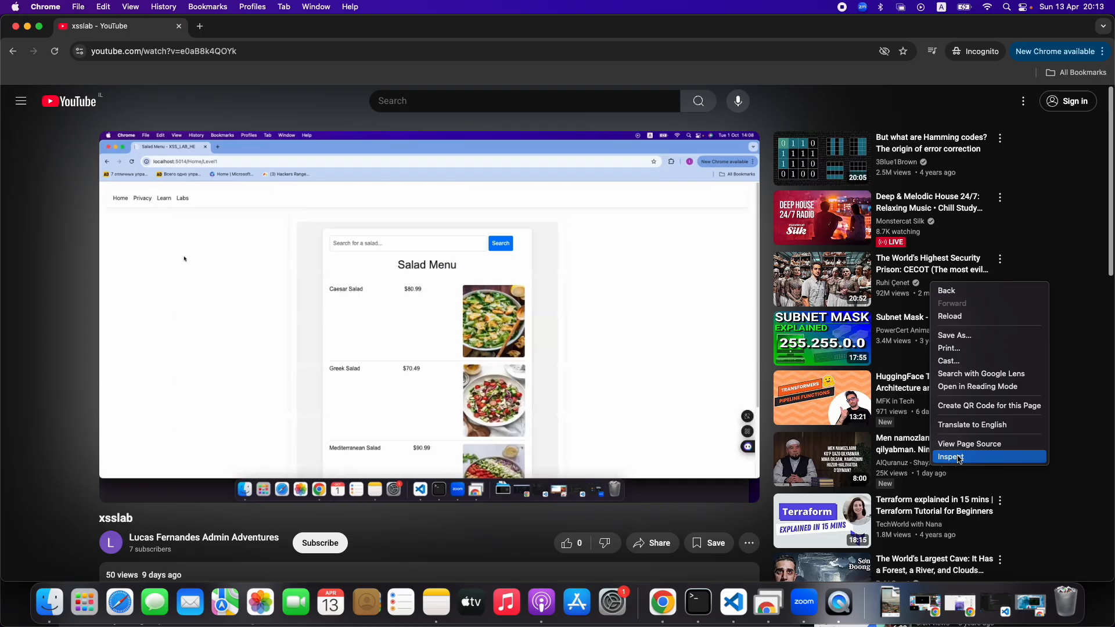
Step: Bring up Chrome DevTools via Inspect and switch to the Console
{"action": "left_click", "coordinate": [952, 456]}
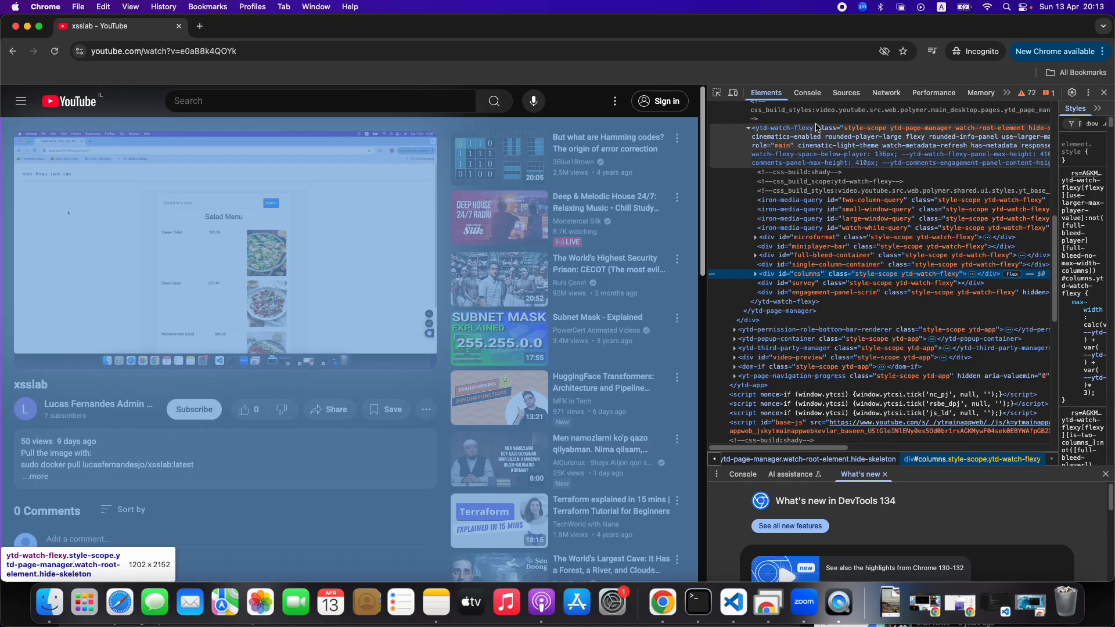
{"action": "left_click", "coordinate": [807, 93]}
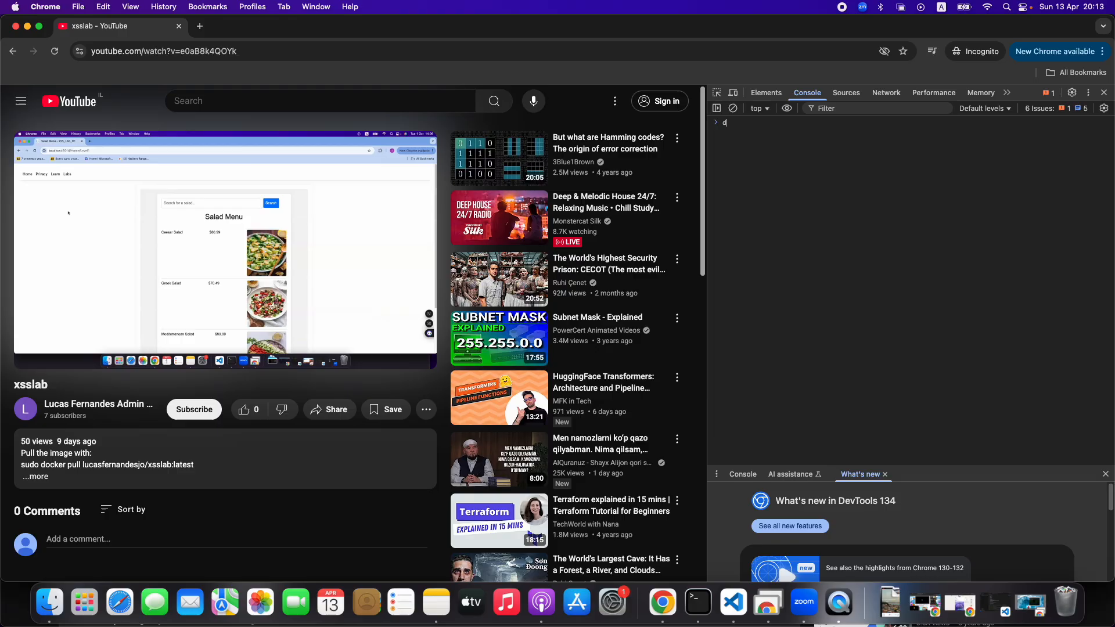
Step: Run document.querySelector('video') in the console to find the video element
{"action": "type", "text": "ocument.querySelector"}
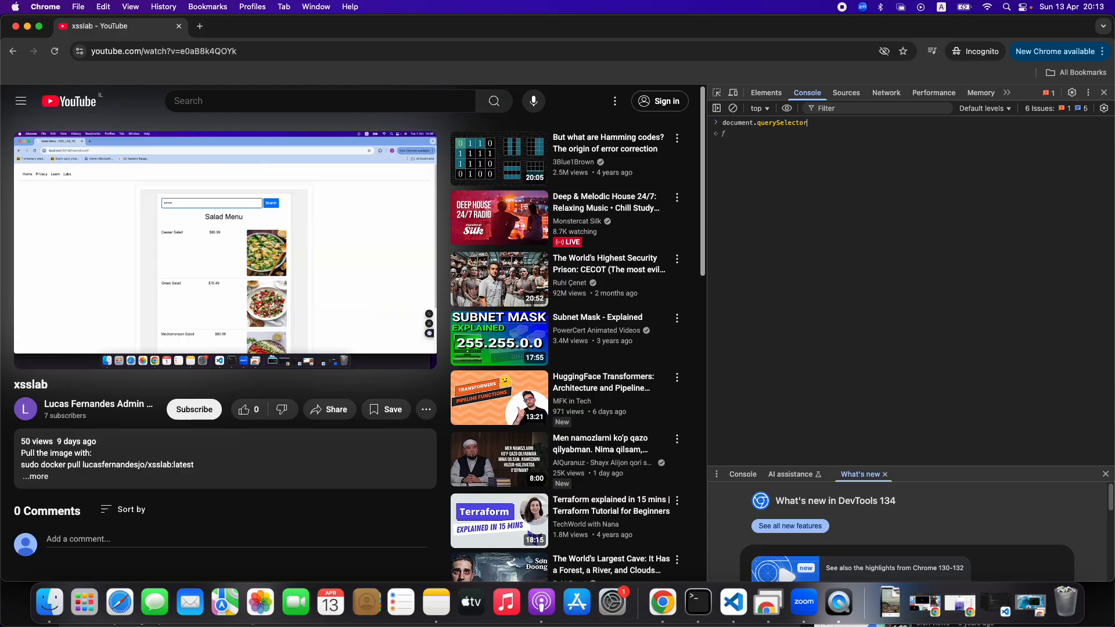
{"action": "type", "text": "('"}
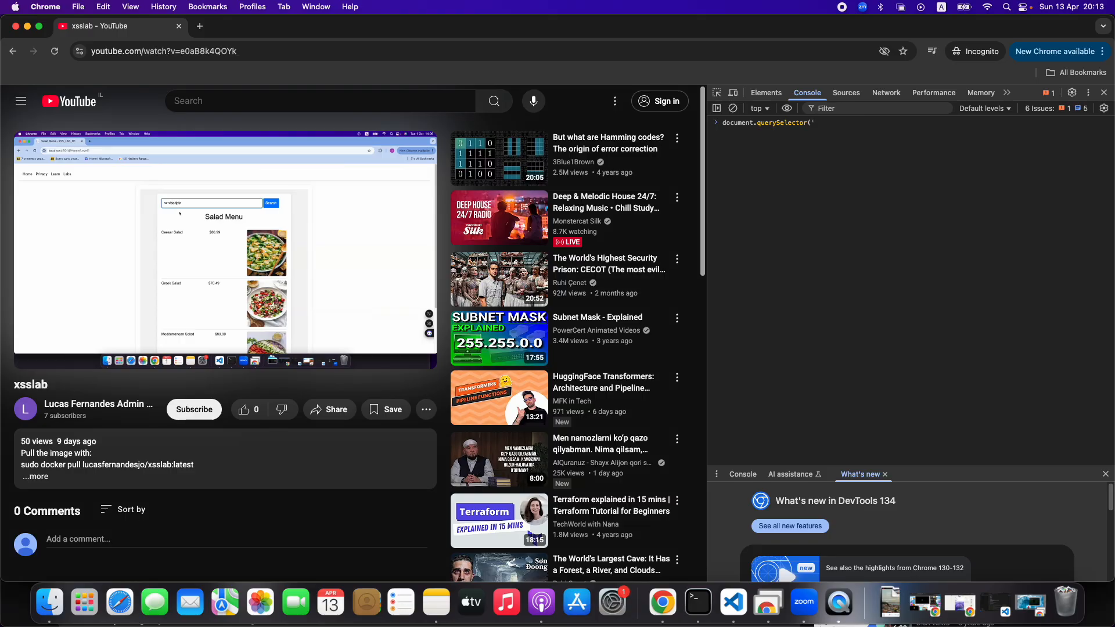
{"action": "type", "text": "video"}
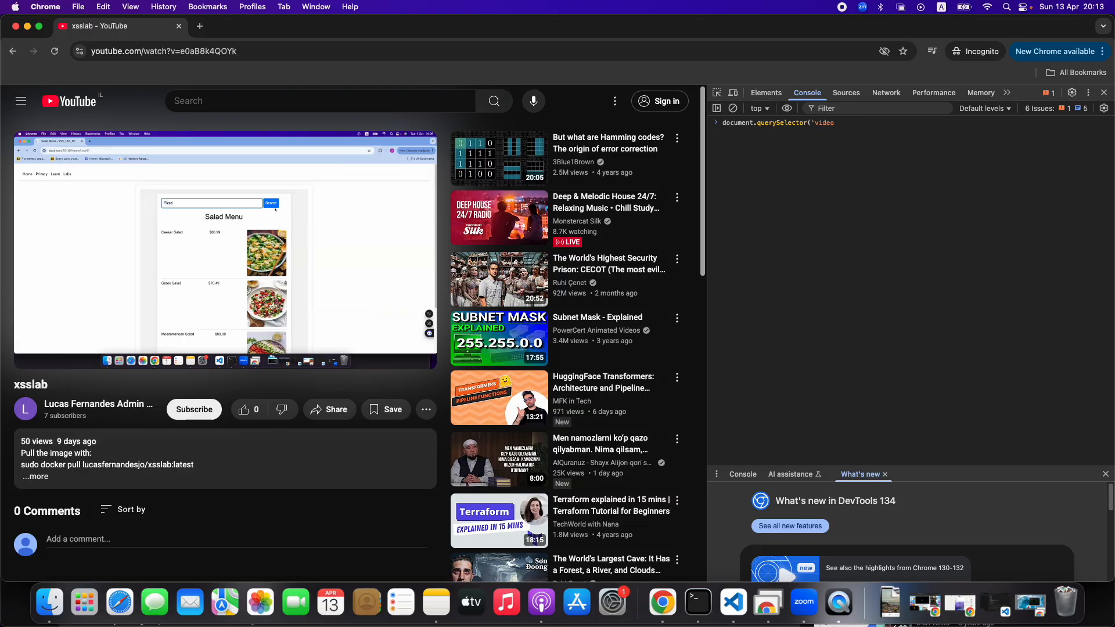
{"action": "key", "text": "Return"}
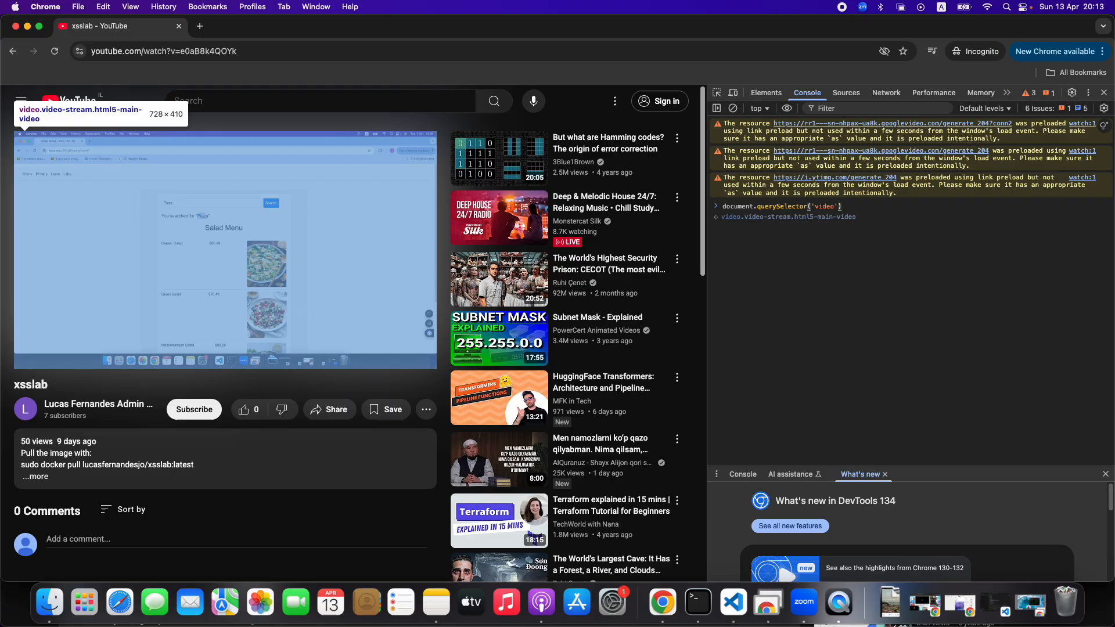
Step: Enter document.querySelector('video').playbackRate="3" to set the rate to 3
{"action": "type", "text": ".playbackRate="}
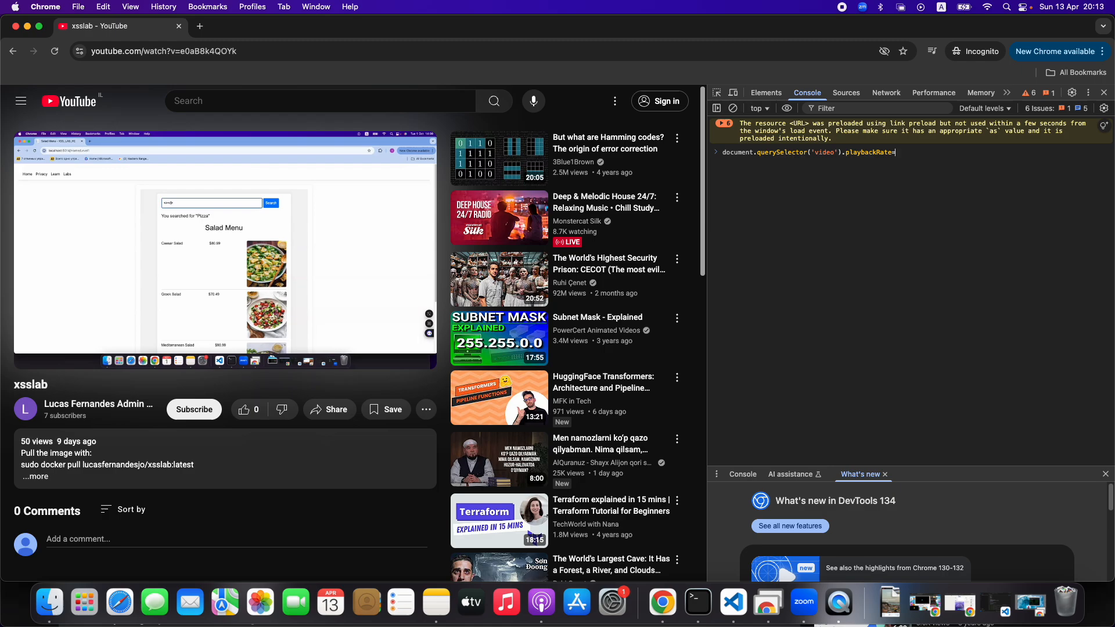
{"action": "type", "text": "\"3"}
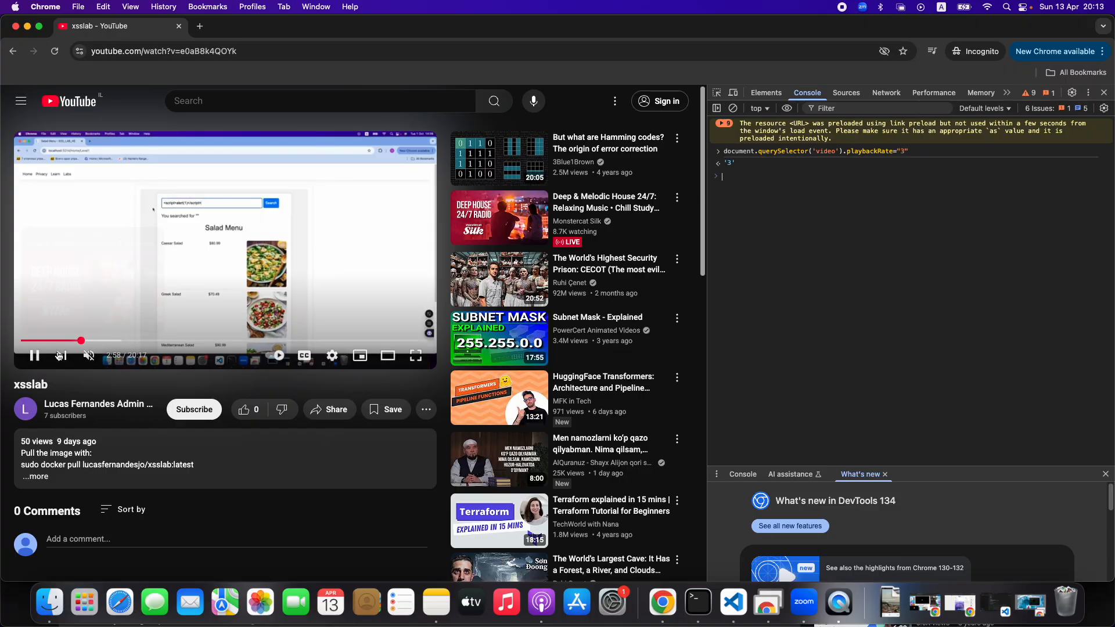
{"action": "mouse_move", "coordinate": [88, 356]}
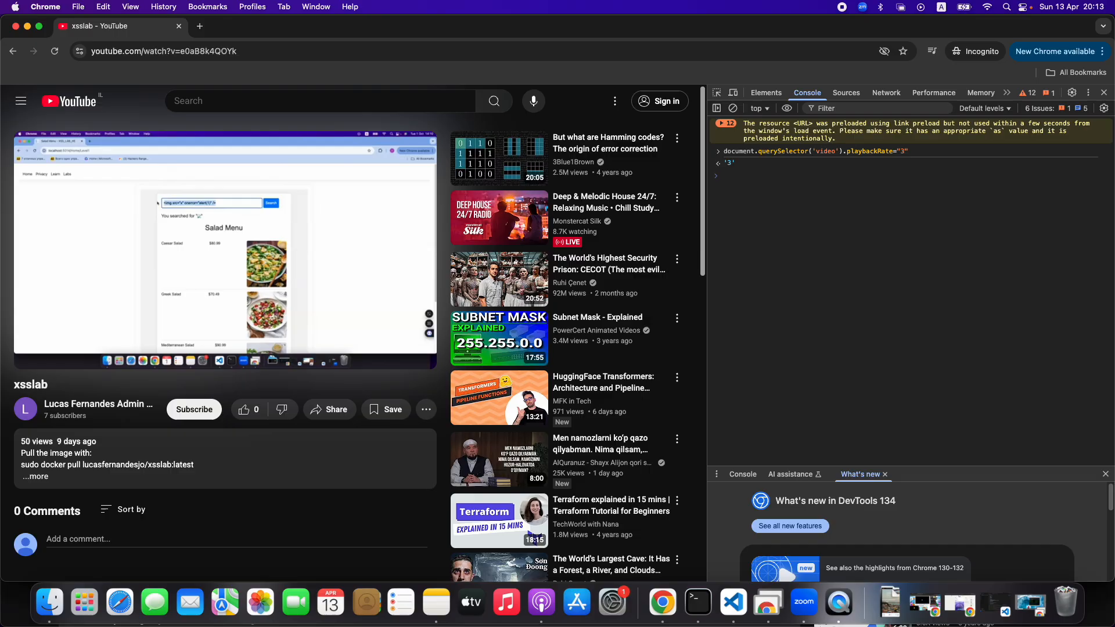
Step: Recall the playbackRate command, set the rate to 10 and unmute the video
{"action": "key", "text": "Return"}
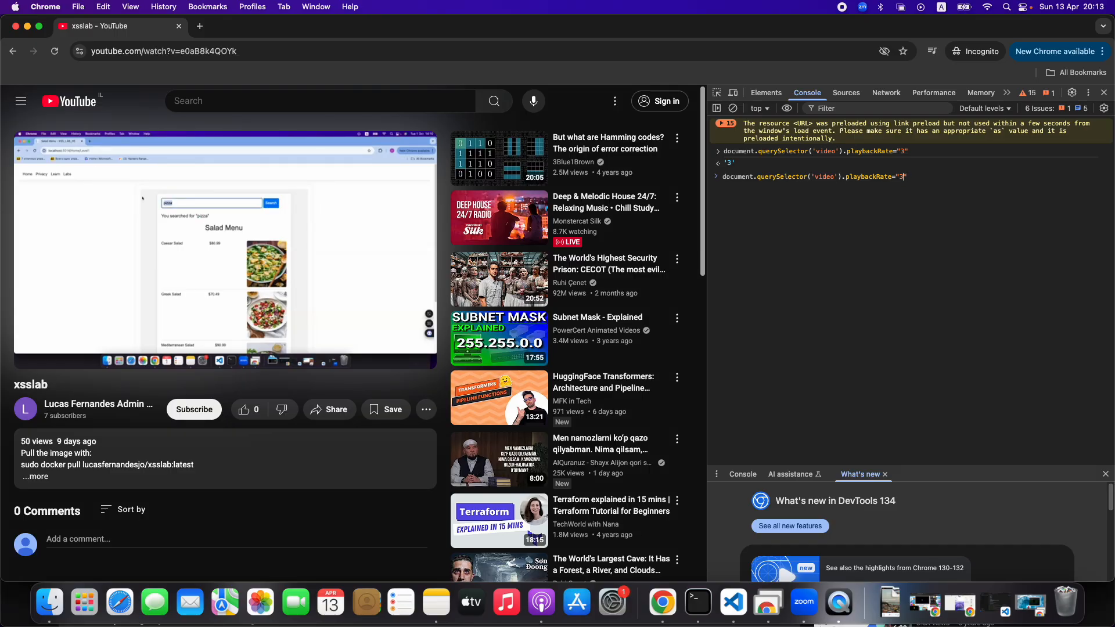
{"action": "type", "text": "10"}
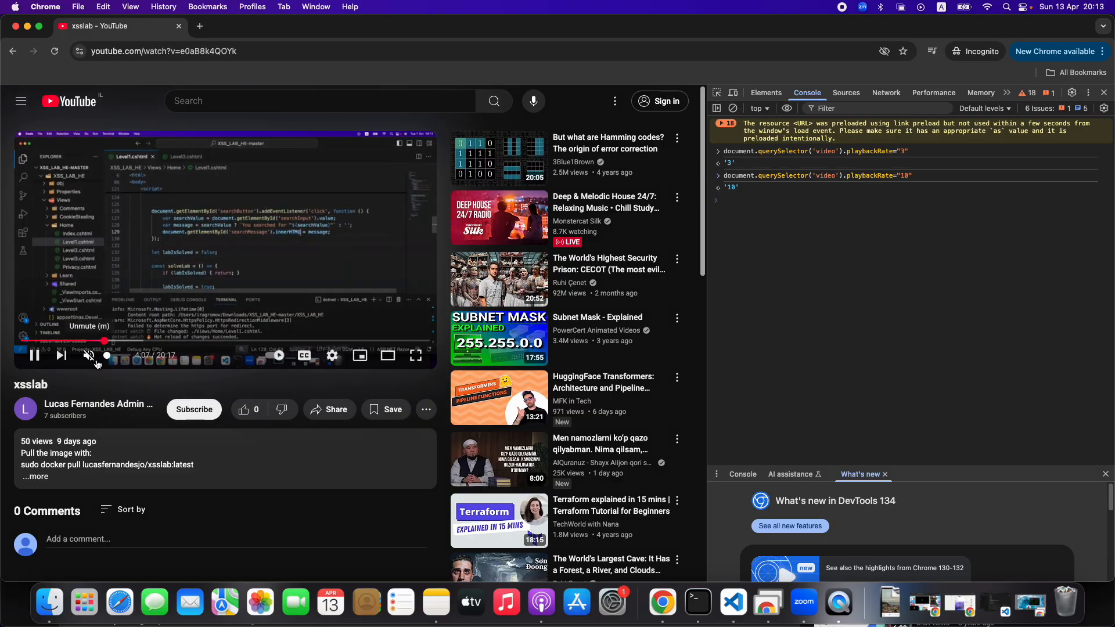
{"action": "left_click", "coordinate": [89, 355]}
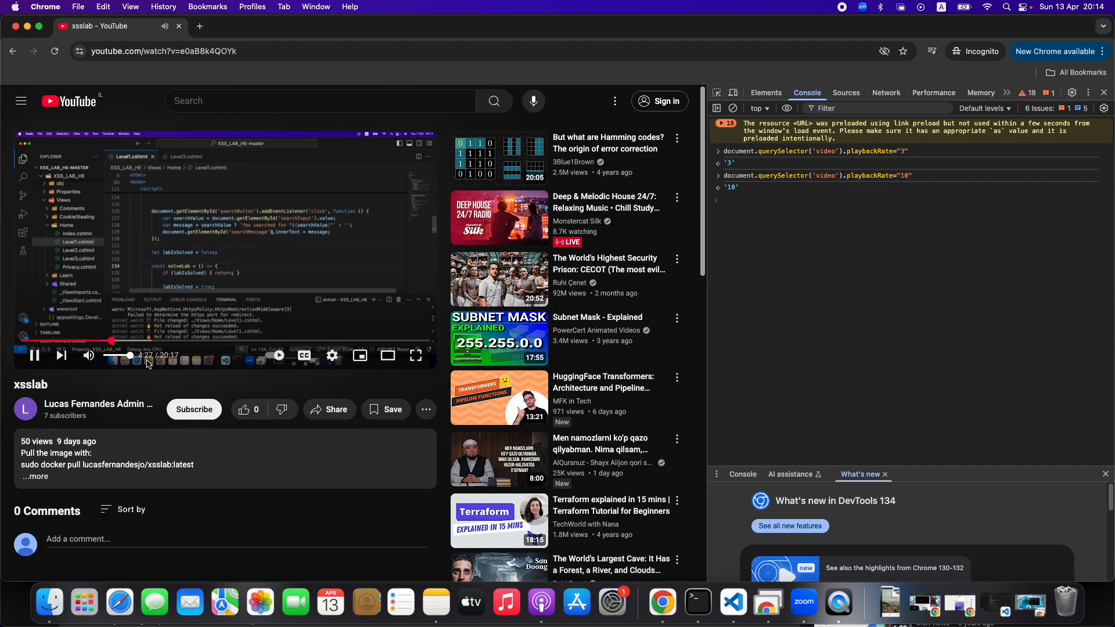
{"action": "mouse_move", "coordinate": [88, 356]}
{"action": "type", "text": "document.querySelector('video').playbackRate=\"10"}
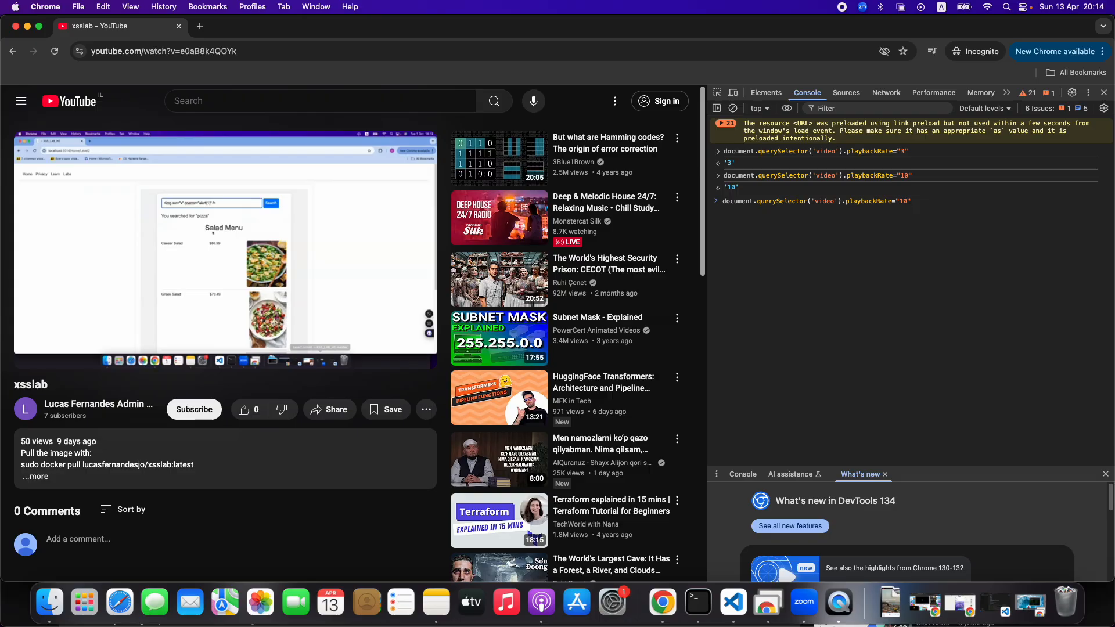
Step: Apply playback rate 12, mute the video and recall the command for the next rate
{"action": "type", "text": "12"}
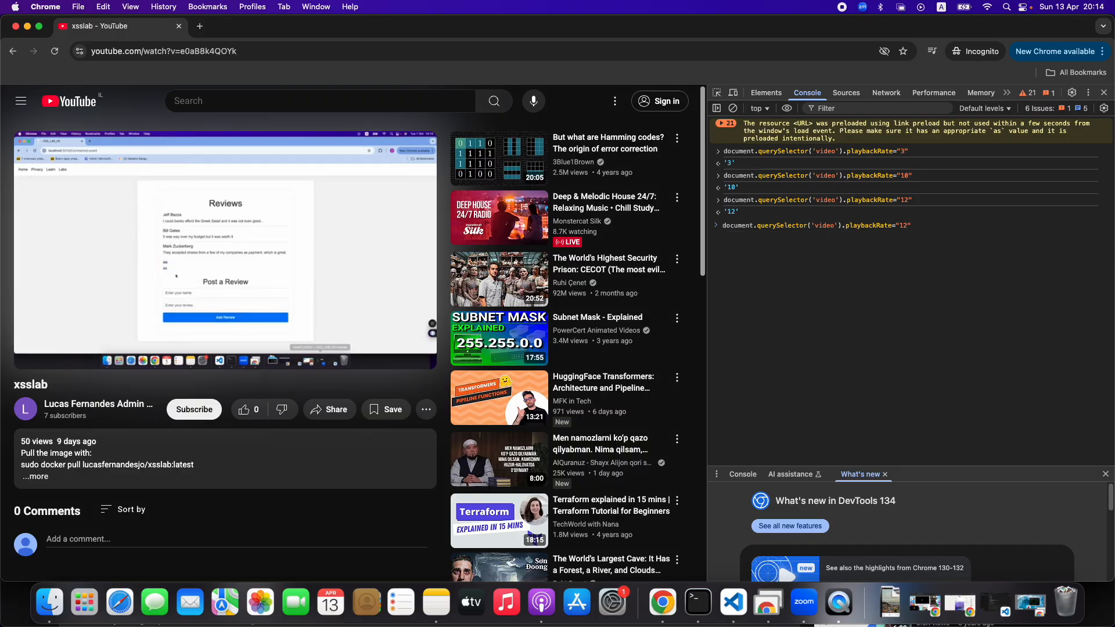
{"action": "type", "text": "6"}
{"action": "key", "text": "Return"}
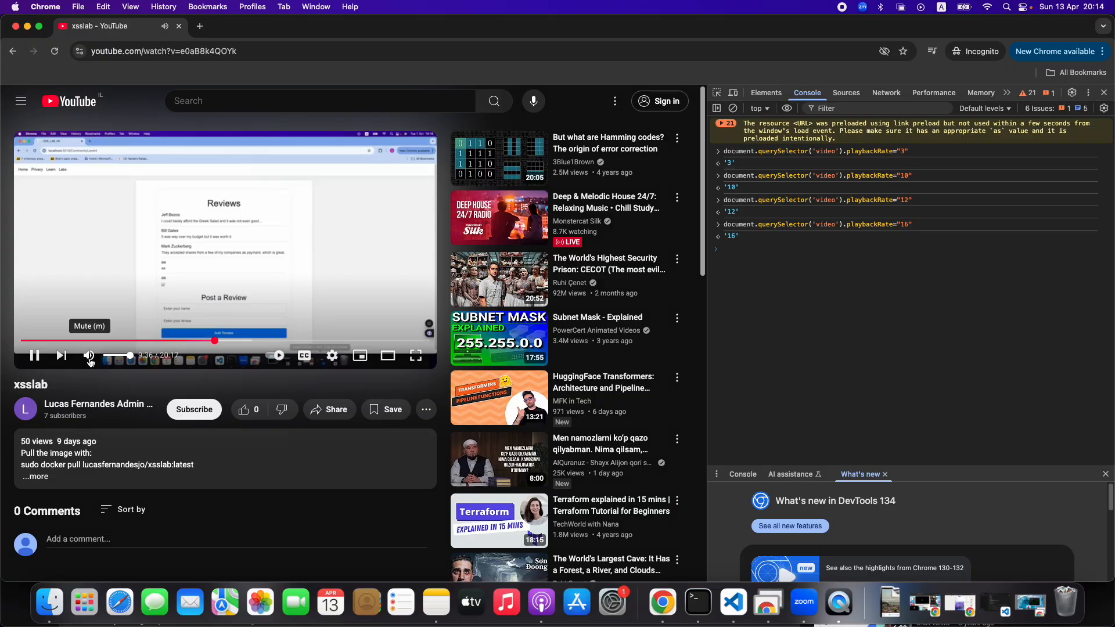
{"action": "left_click", "coordinate": [89, 355]}
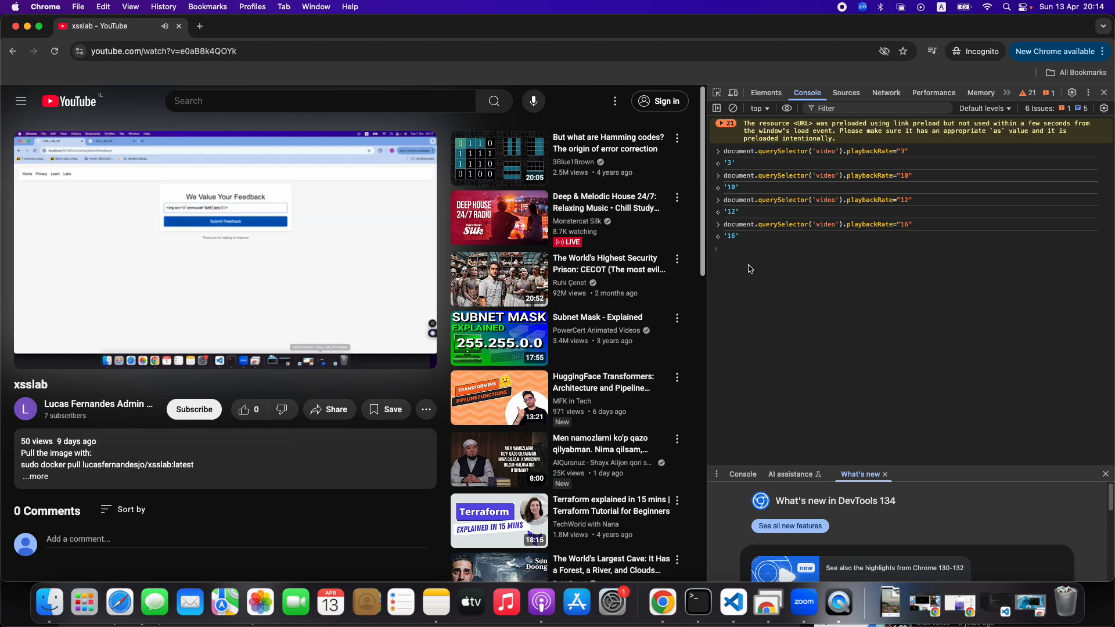
{"action": "key", "text": "Return"}
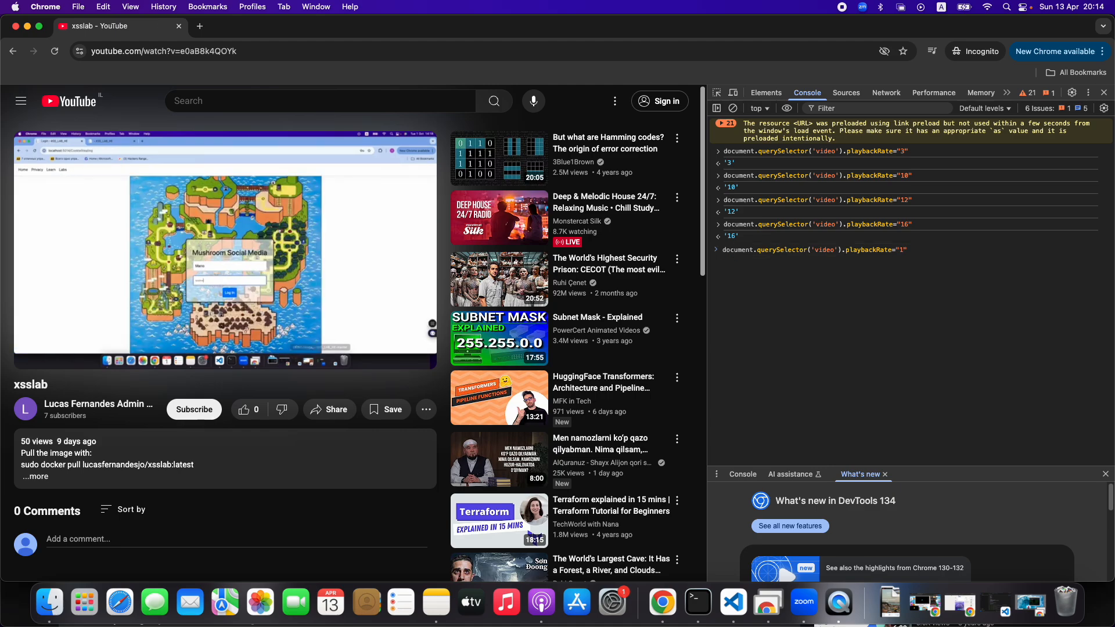